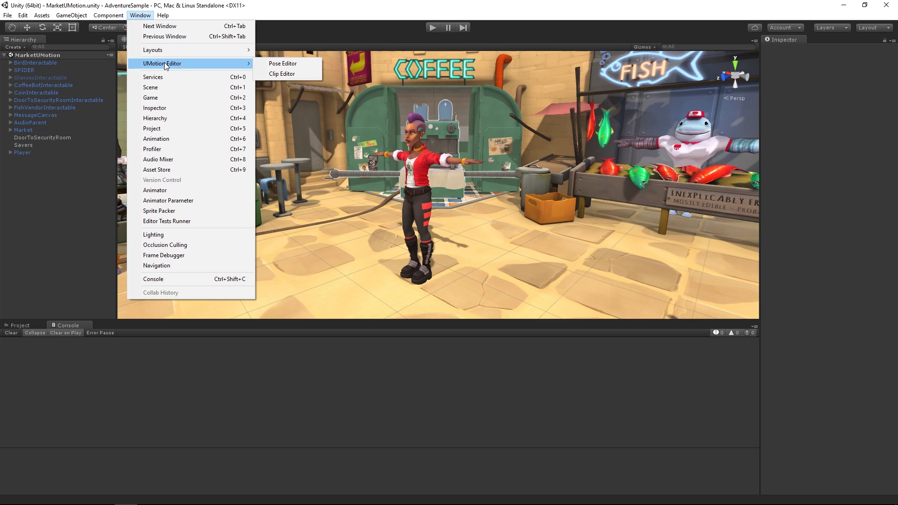
Step: Bring up the Clip Editor docked in the bottom panel and the Pose Editor beside the Inspector
click(281, 73)
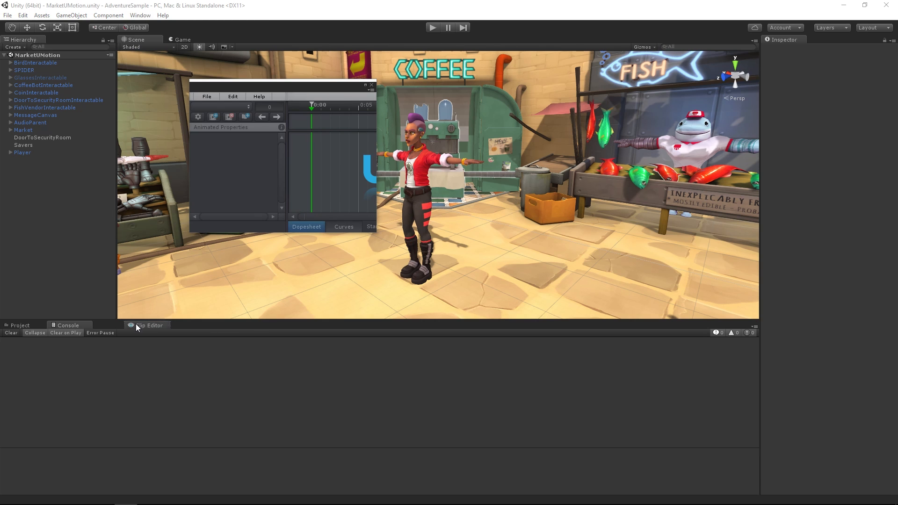
click(139, 16)
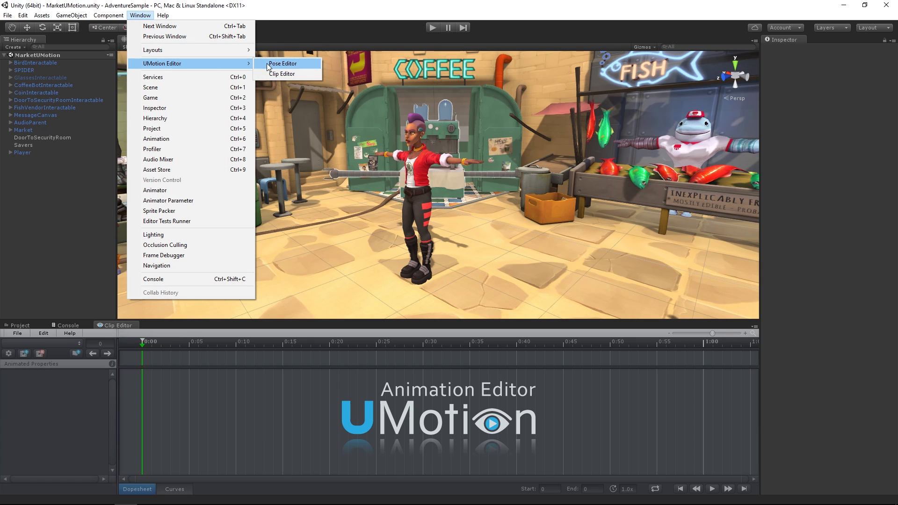
click(282, 64)
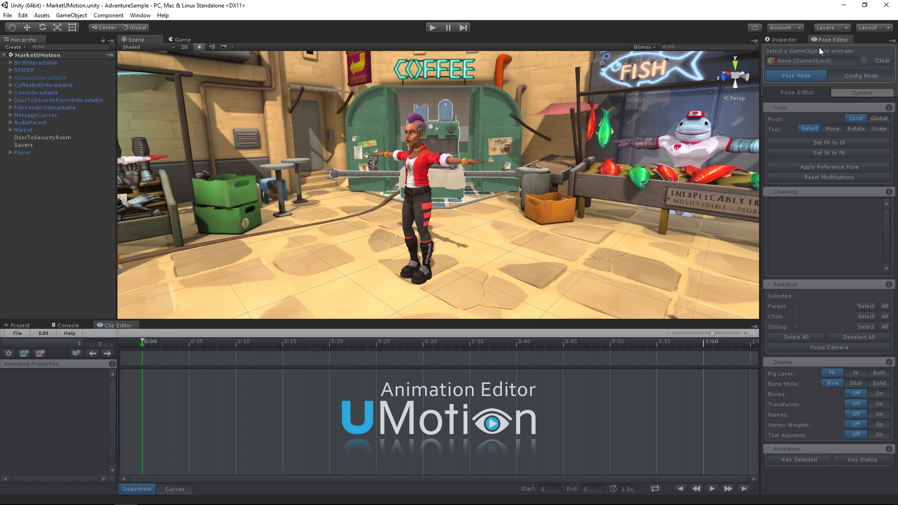
Step: Create and save a new humanoid UMotion project from the Clip Editor's File menu
click(17, 333)
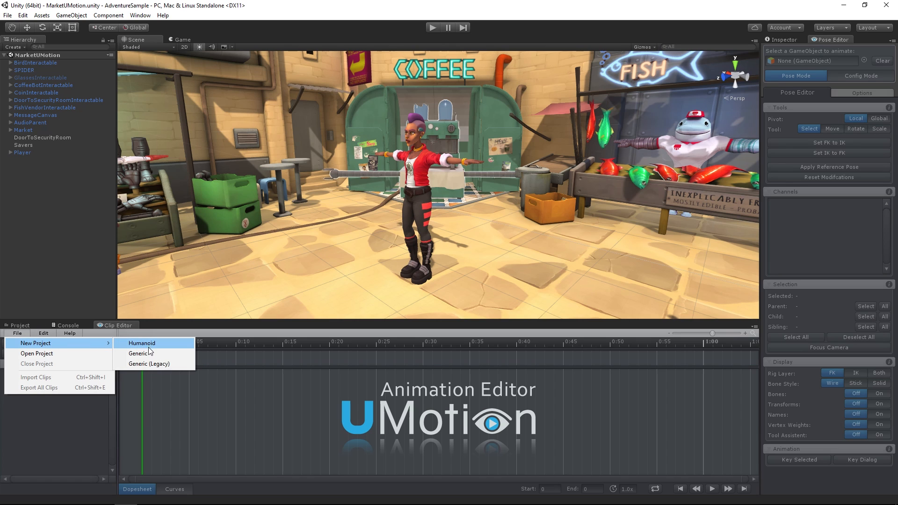
click(139, 344)
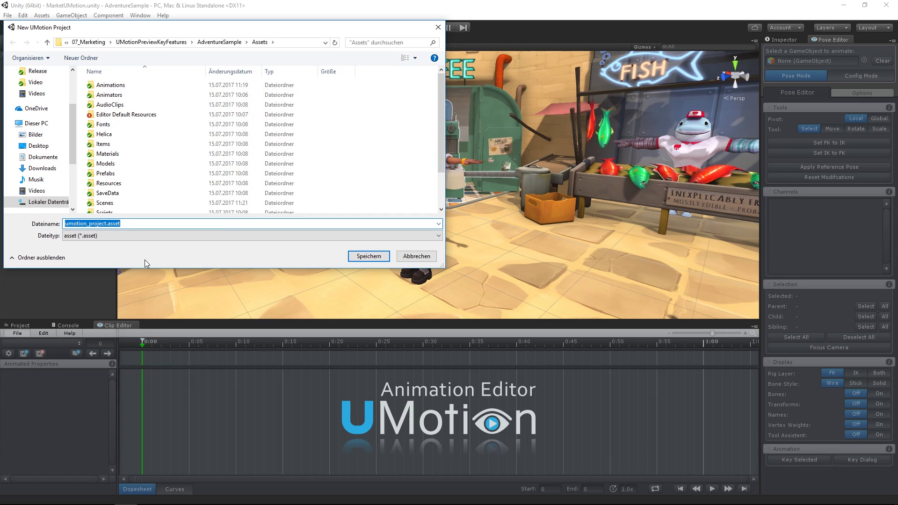
click(369, 256)
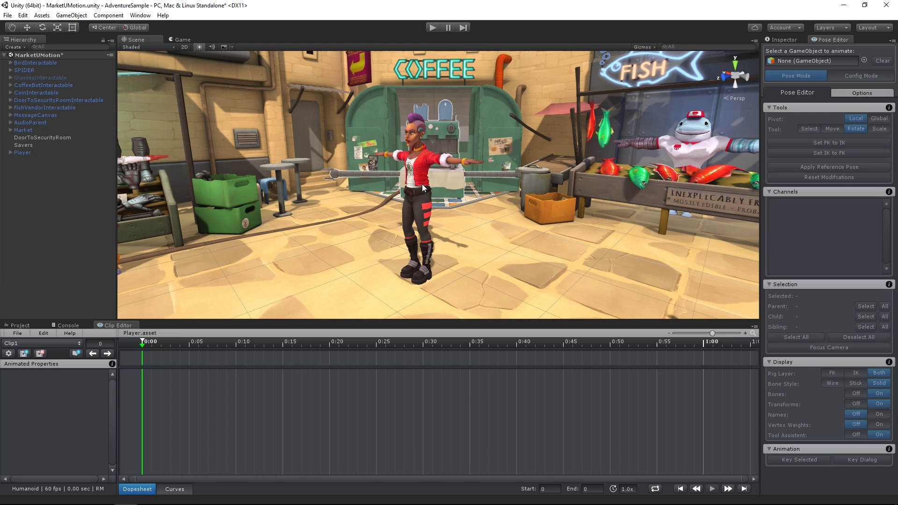
Step: Lock the Player character from the Hierarchy and create its rig configuration
click(22, 152)
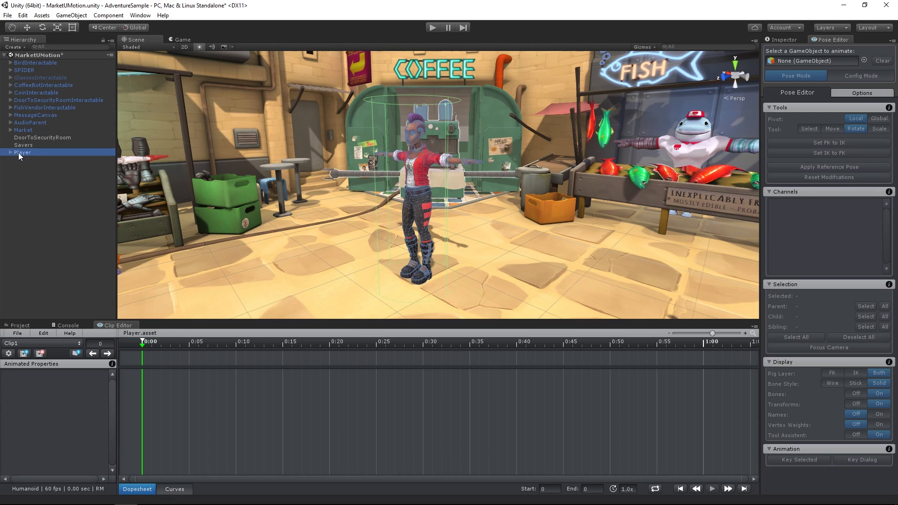
click(23, 153)
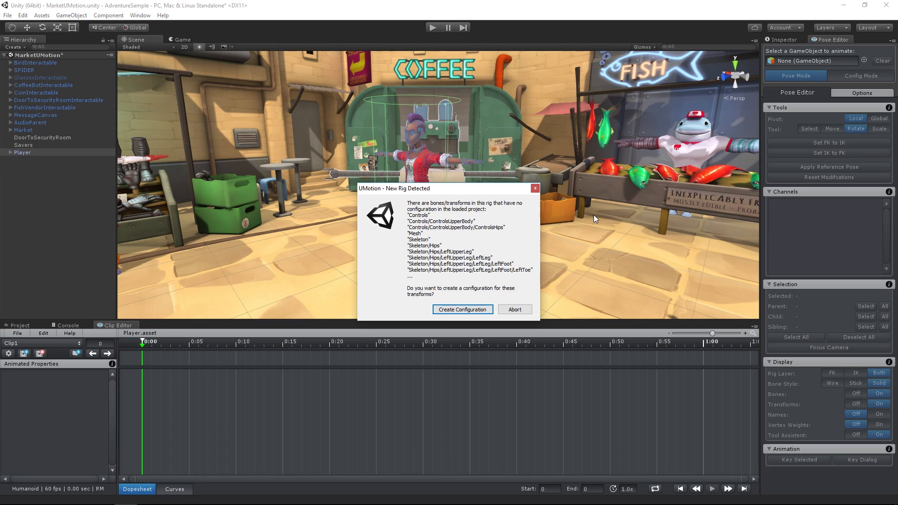
click(462, 309)
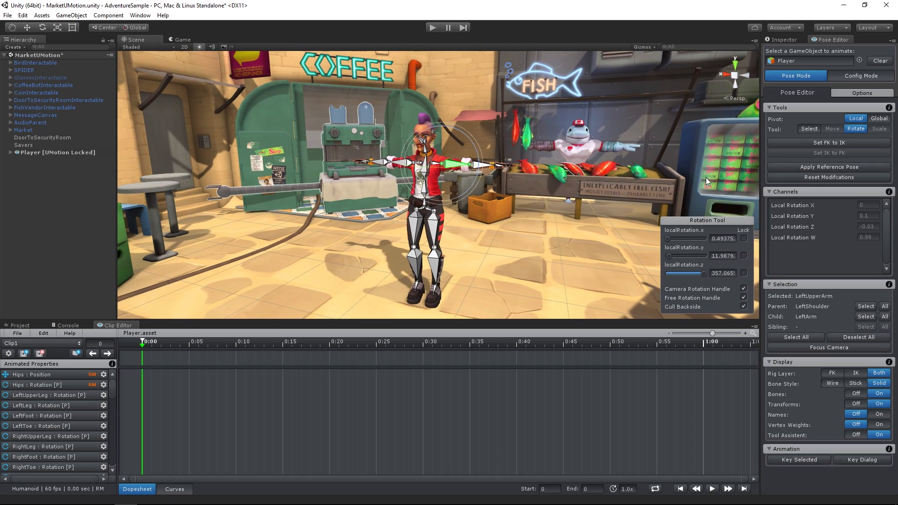
Step: Select the Player's right upper arm bone and adjust its rotation in the Scene view
click(443, 159)
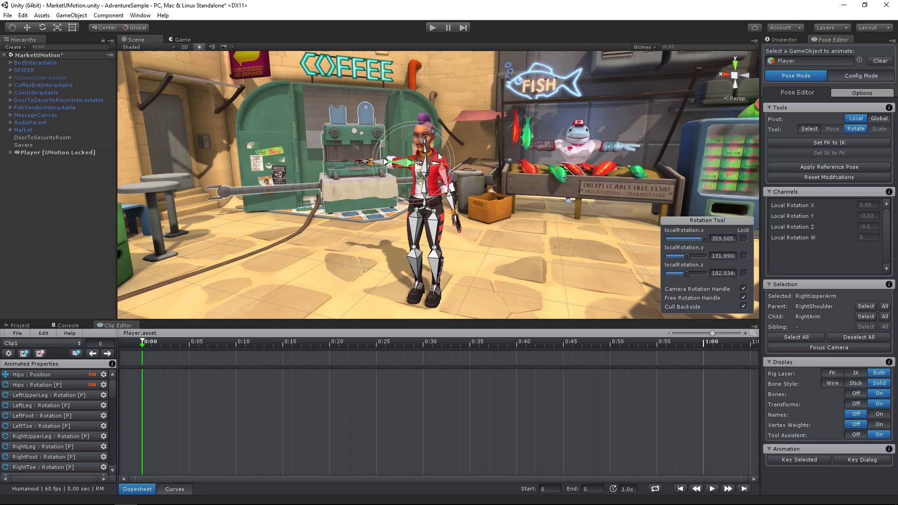
right_click(495, 246)
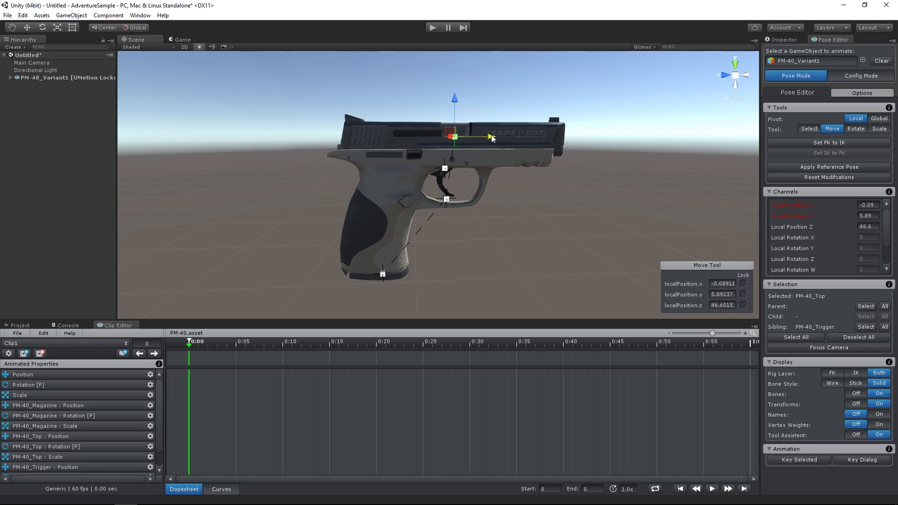
Step: Drag the PM-40_Top bone's move handle to shift the pistol's slide
click(855, 128)
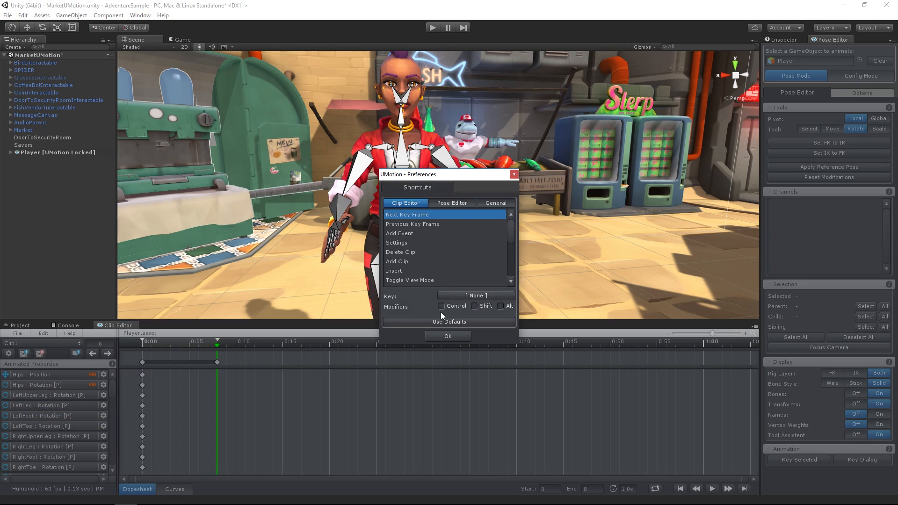
Step: In the Pose Editor shortcuts, give the Tools / Rotate Tool entry a new key
click(451, 203)
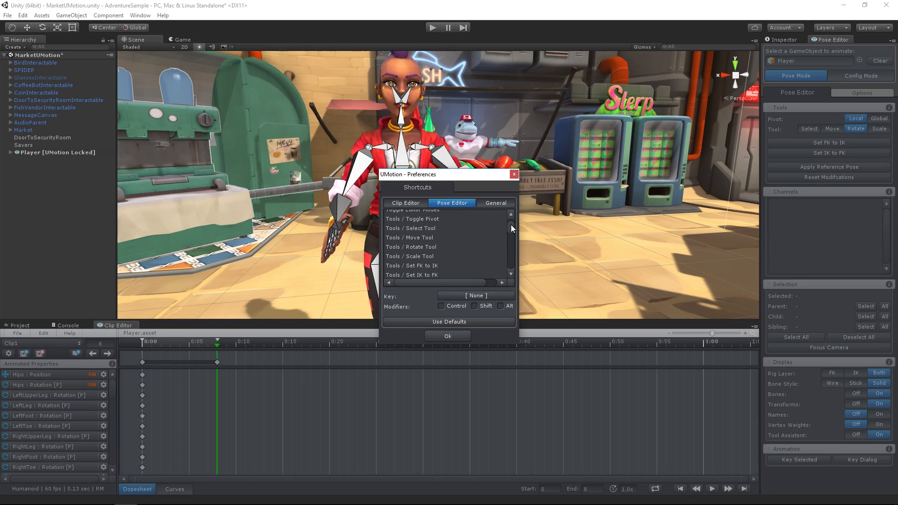
click(418, 247)
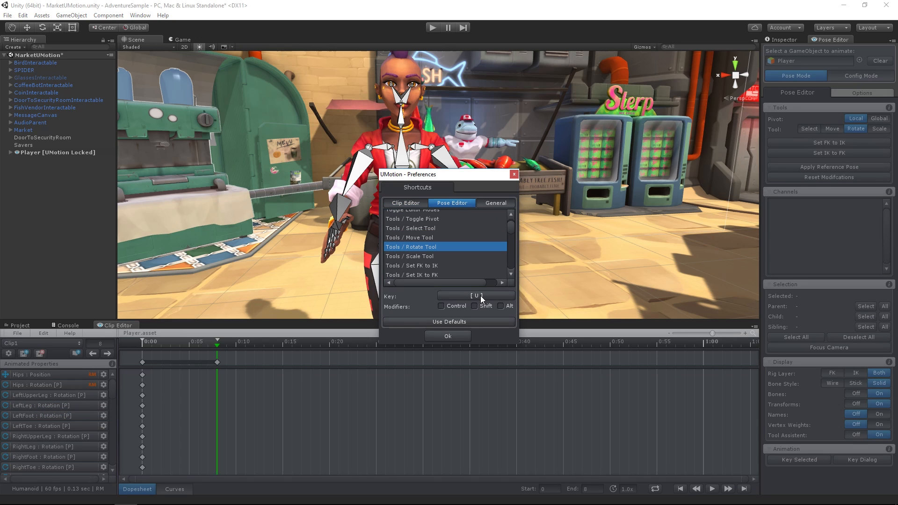
click(447, 336)
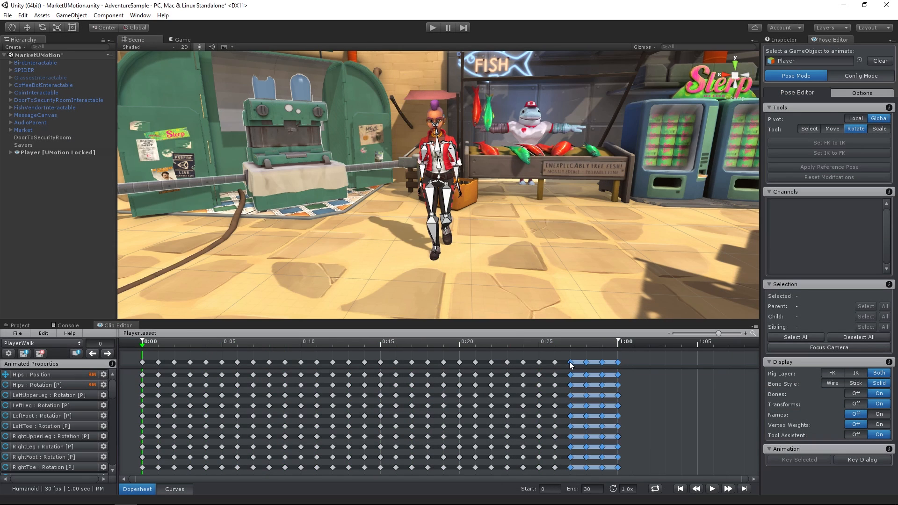
Step: Load the PlayerWalk clip and inspect its one second of keyframes in the Dopesheet
click(651, 392)
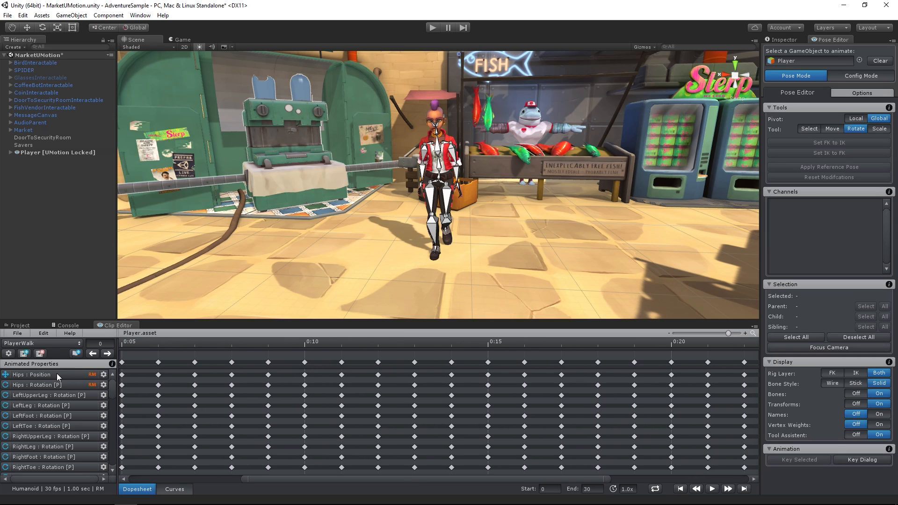
click(174, 488)
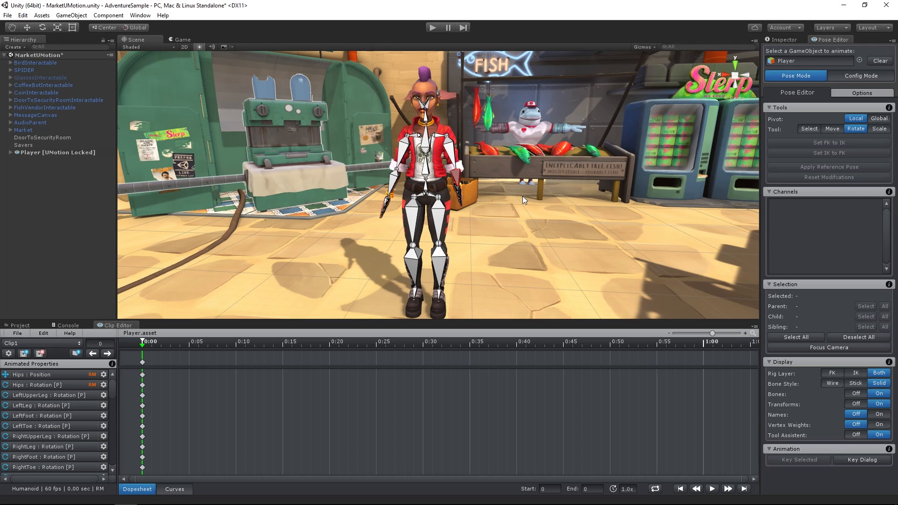
Step: Select the Hips bone, switch Pivot to Global and drag it to reposition the hips
click(832, 128)
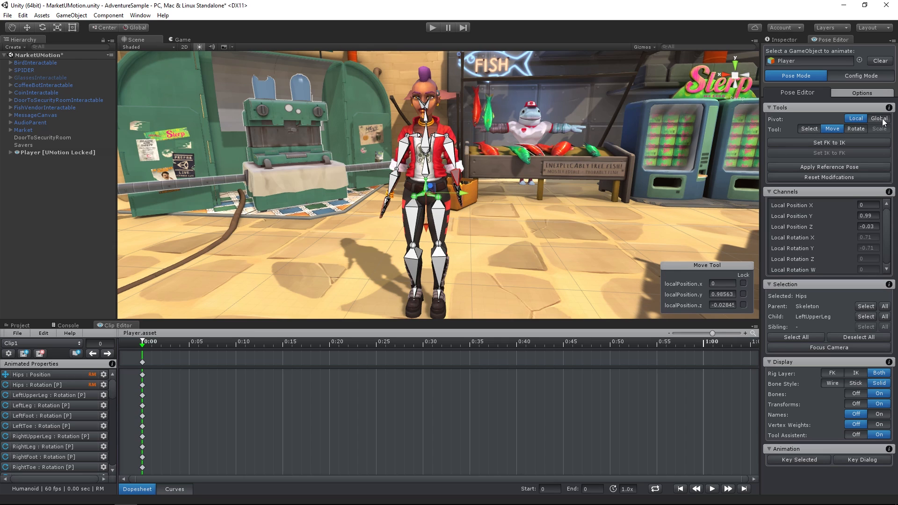
click(879, 119)
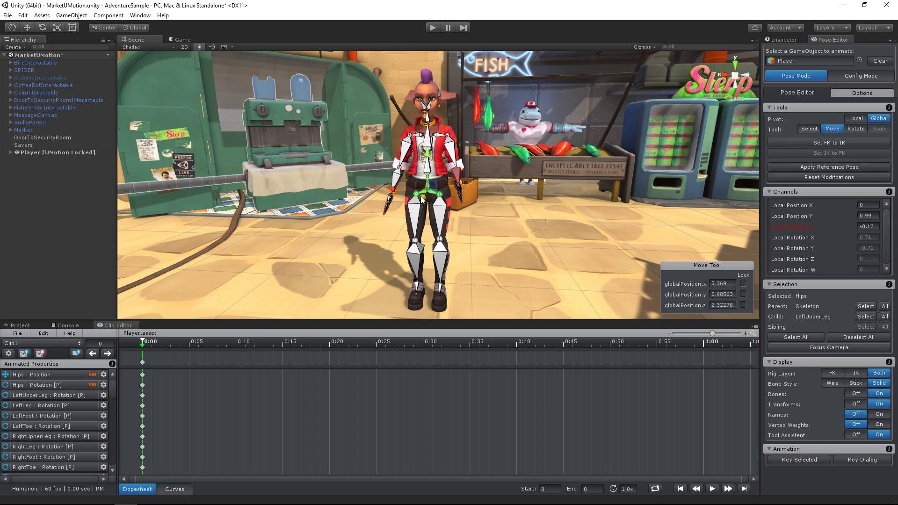
click(794, 337)
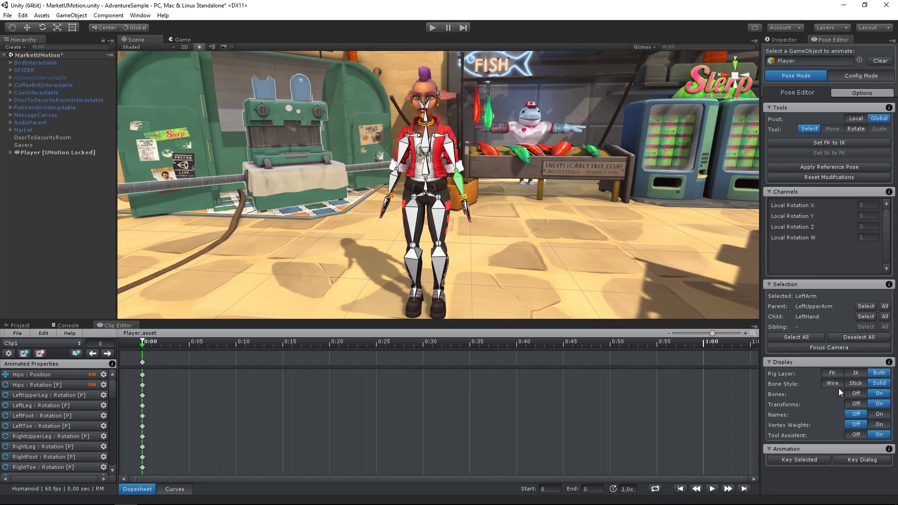
Step: Switch Bone Style to Stick and back to Solid
click(854, 383)
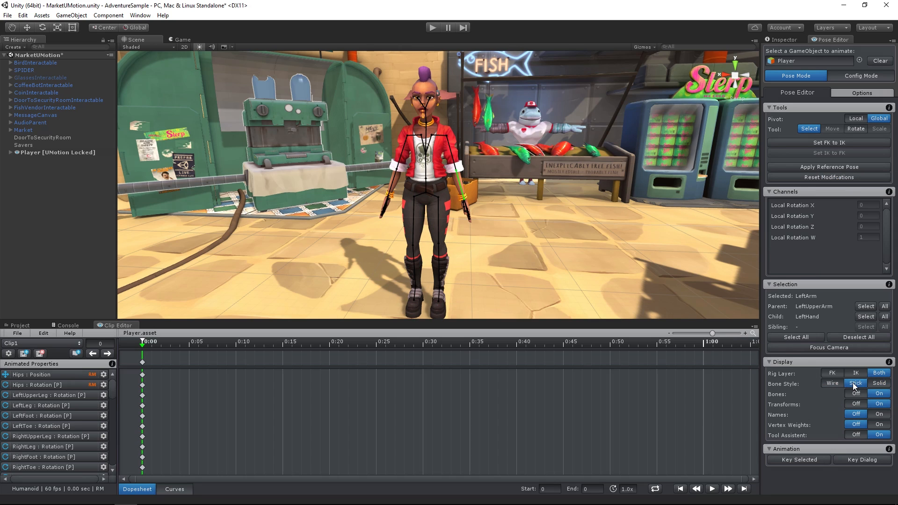
click(879, 383)
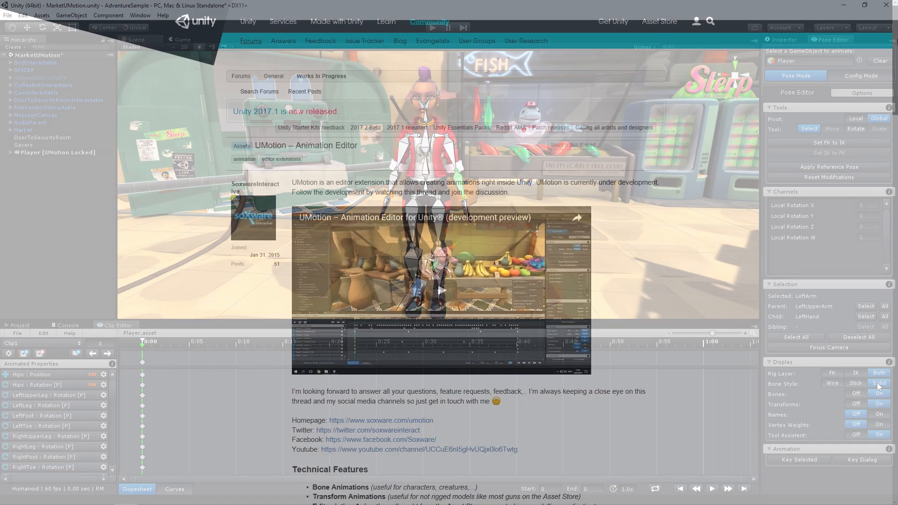
Step: Scroll down the UMotion forum thread to the replies on animation layers and mocap editing
scroll(down, 3)
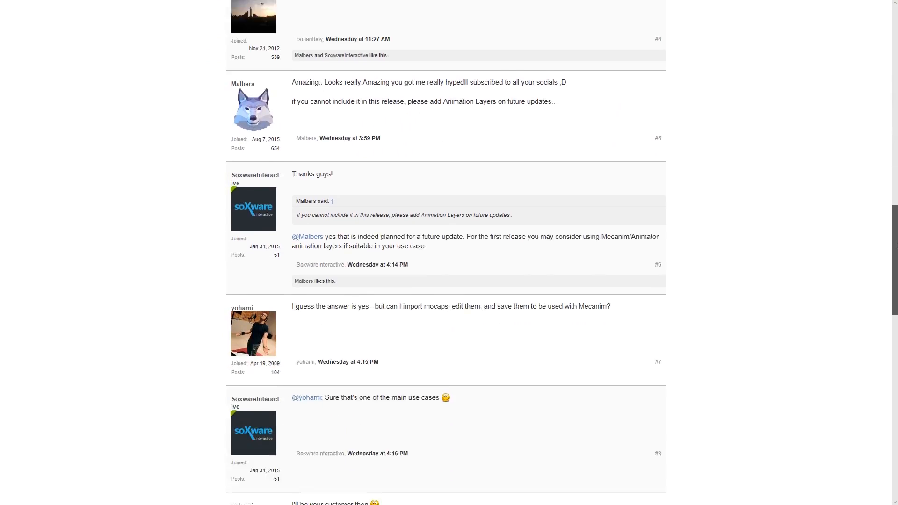